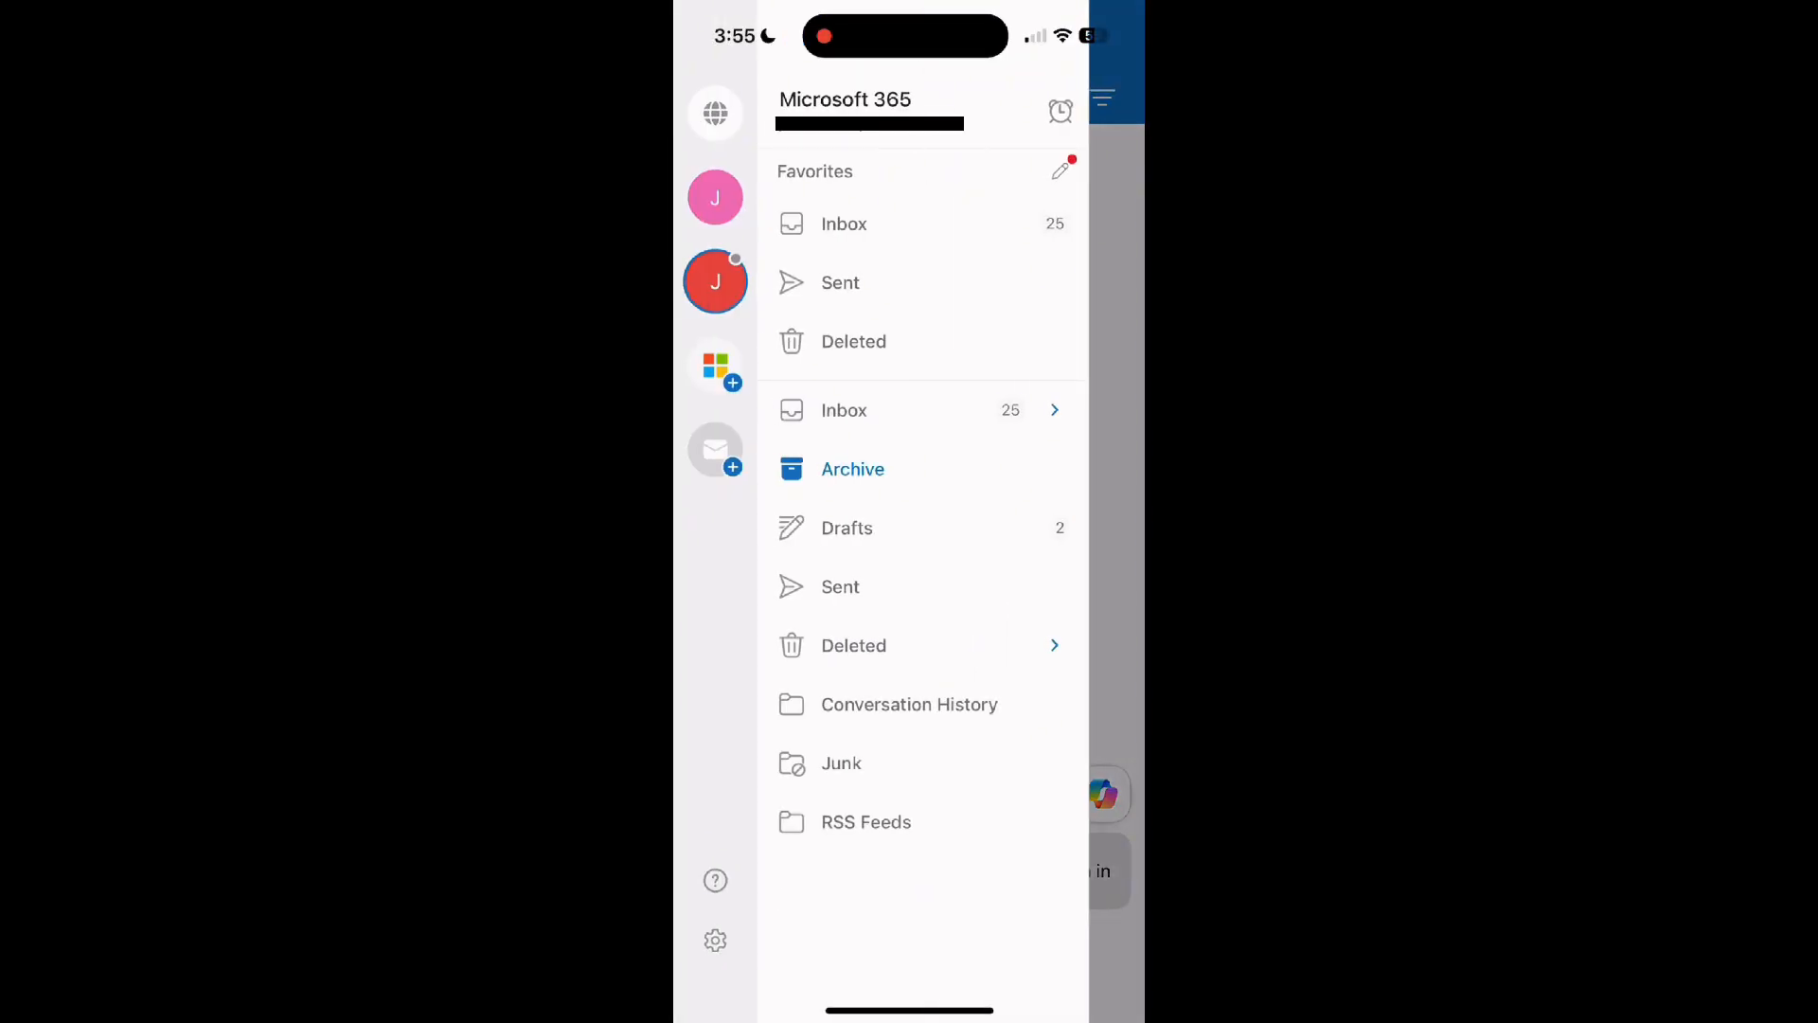
# Open Automatic Replies from Settings, showing both Microsoft 365 accounts switched off
pyautogui.click(713, 940)
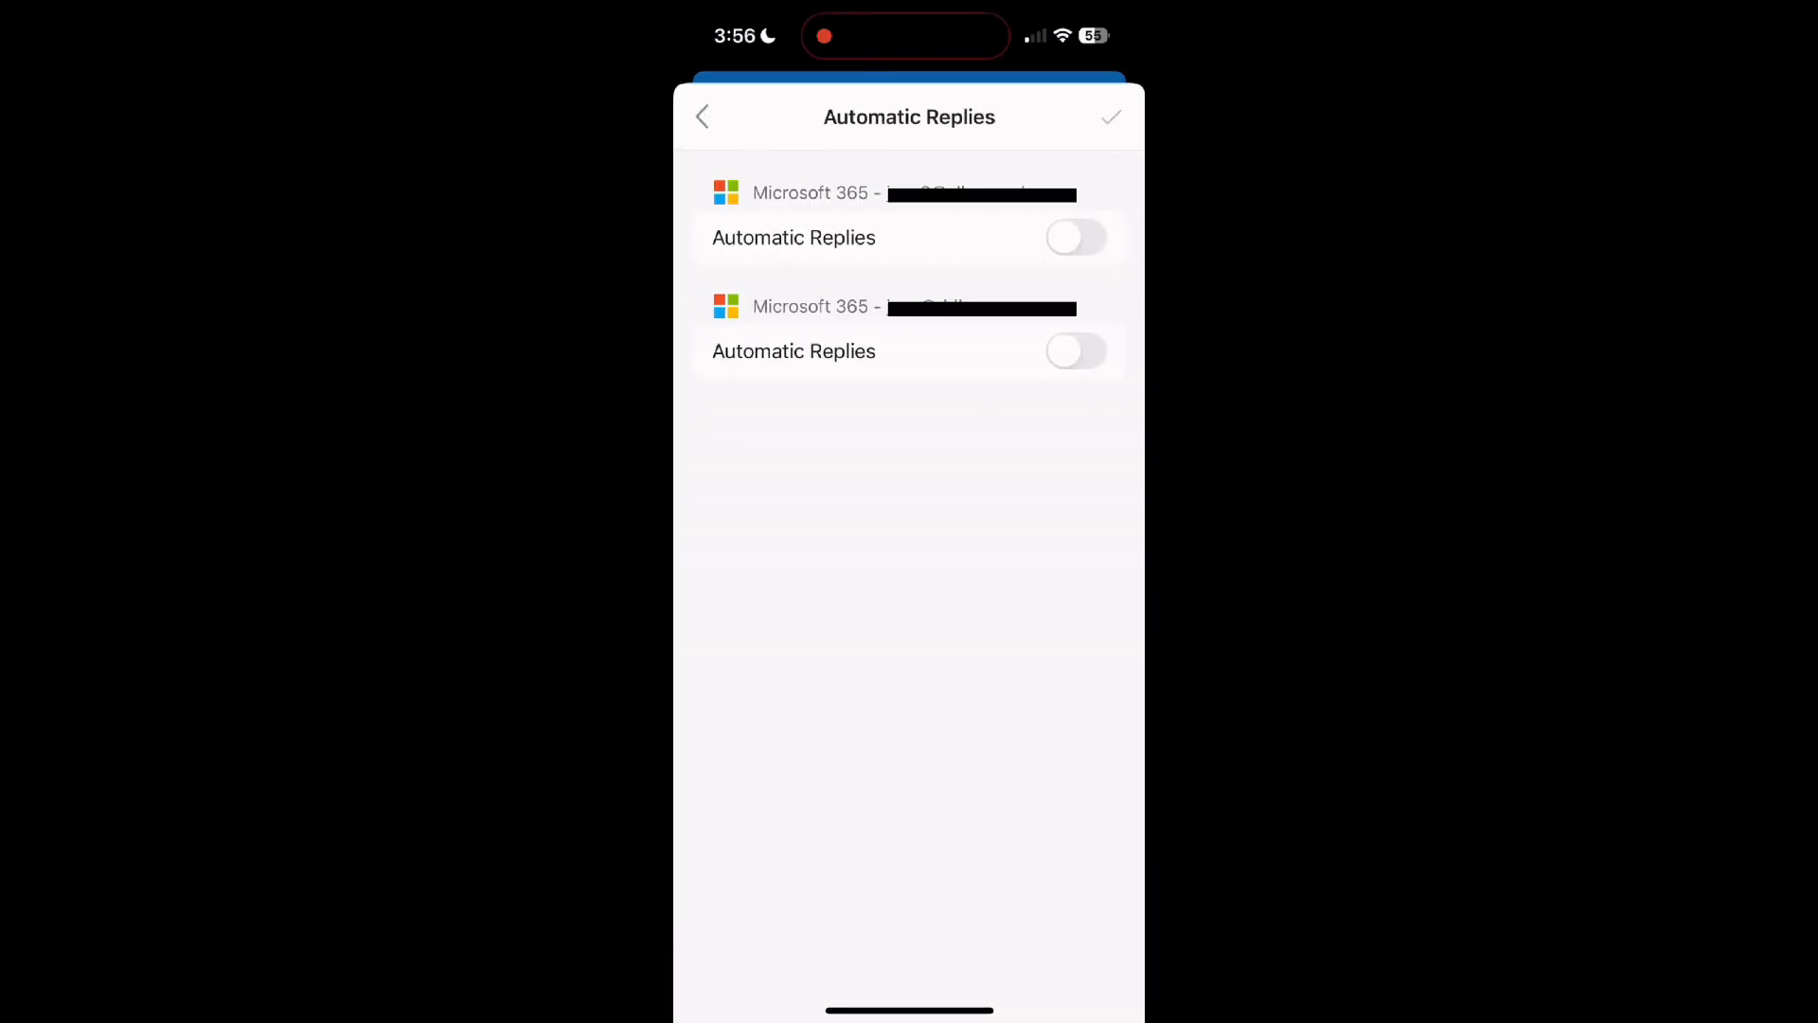
# Turn on automatic replies for the second account, 3:00 PM Fri Nov 7 to 3:00 PM Sat Nov 8
pyautogui.click(1076, 351)
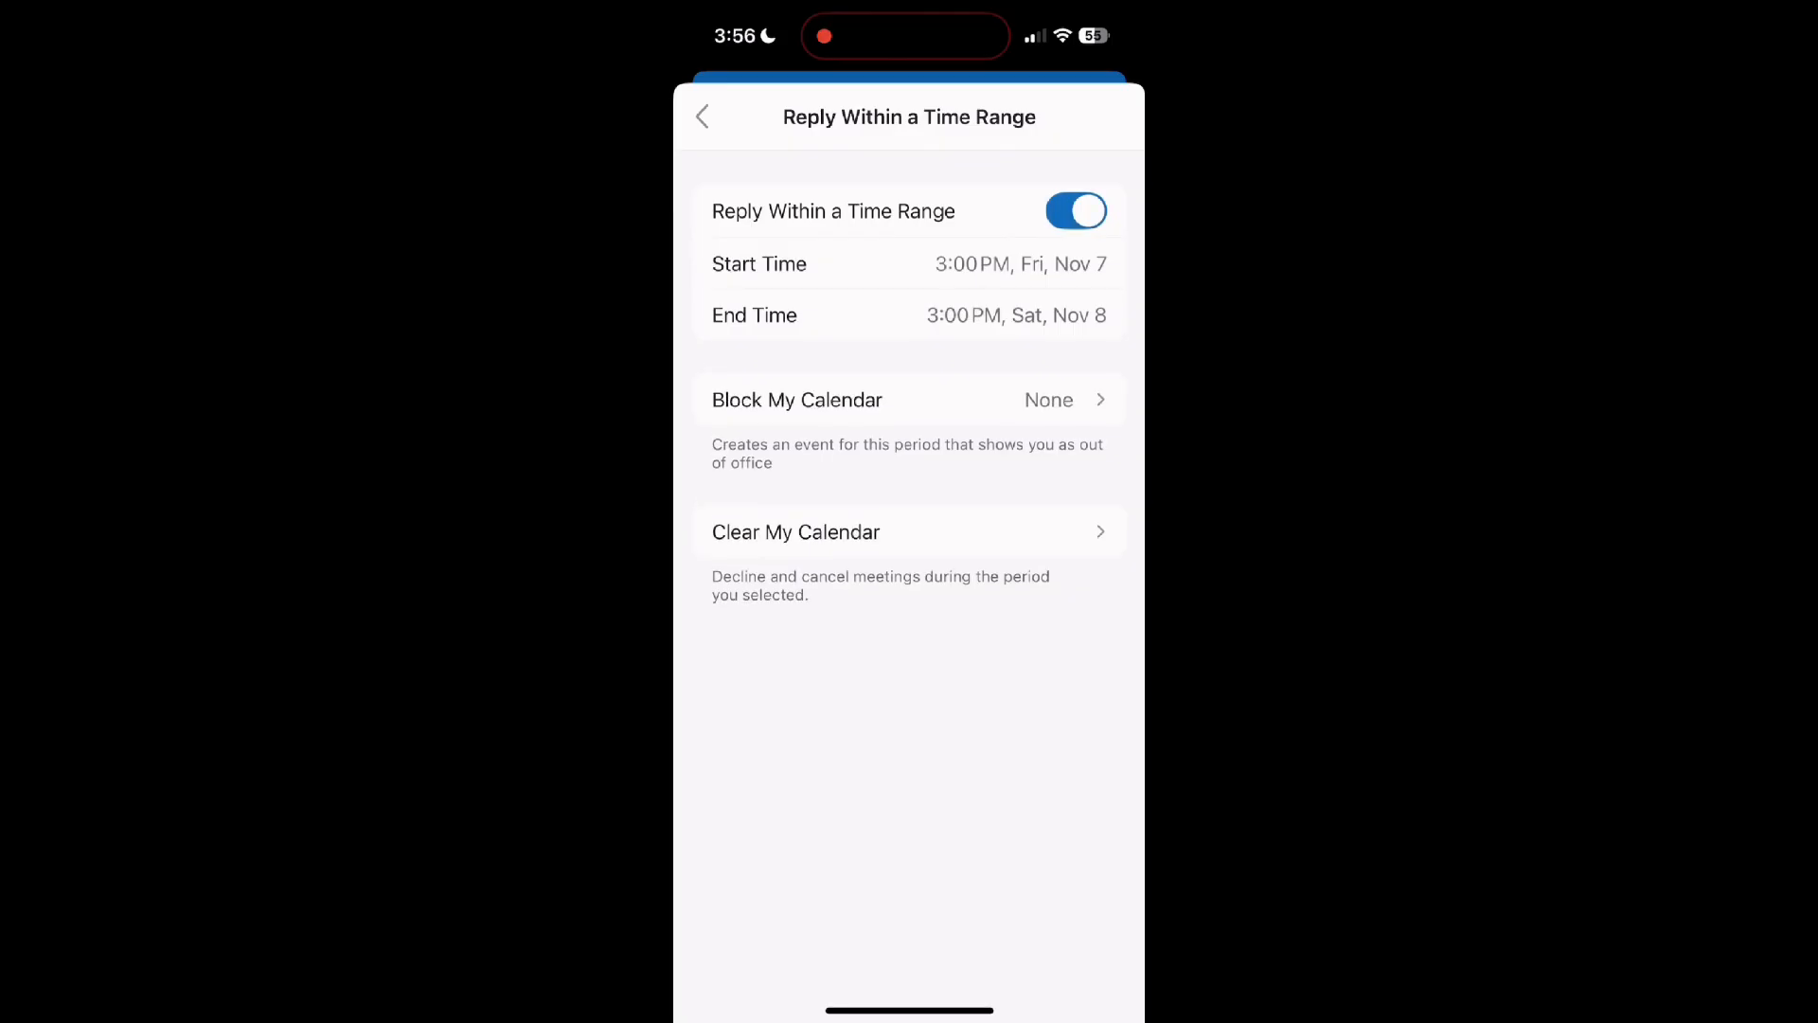
pyautogui.click(702, 117)
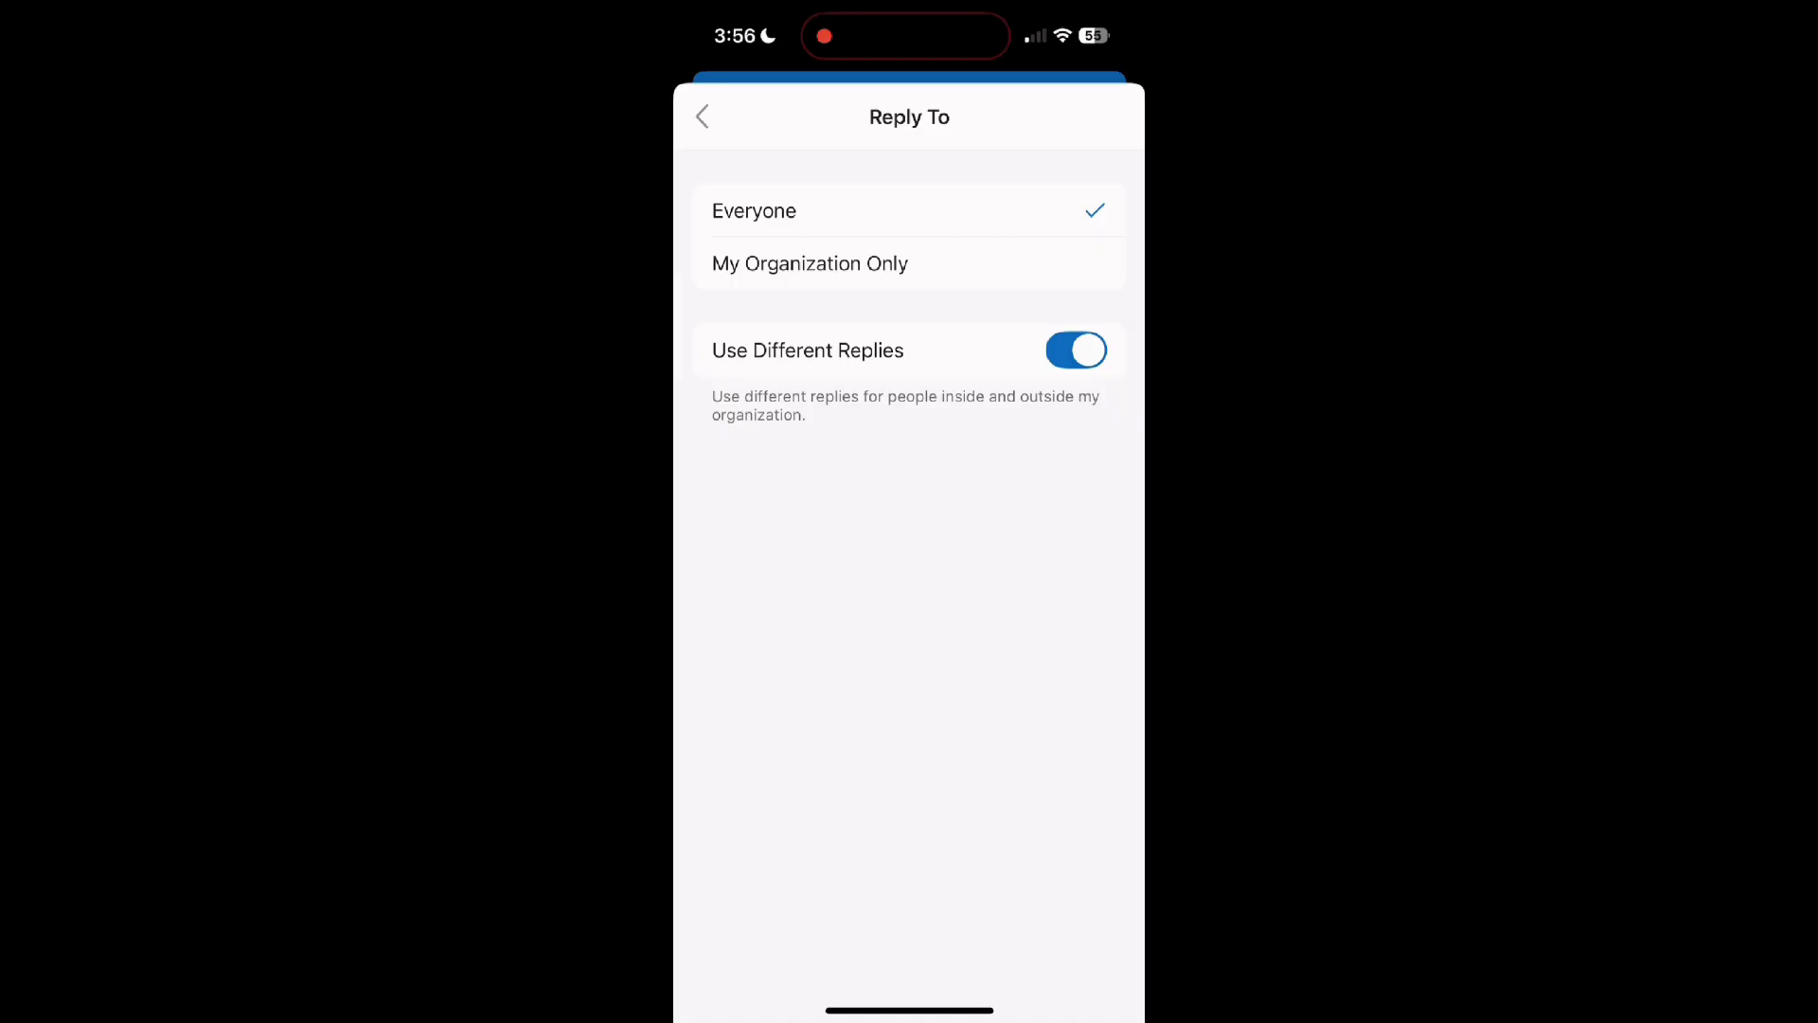
# Review the inside-organization reply message, with replies to Everyone and separate internal/external messages
pyautogui.click(702, 116)
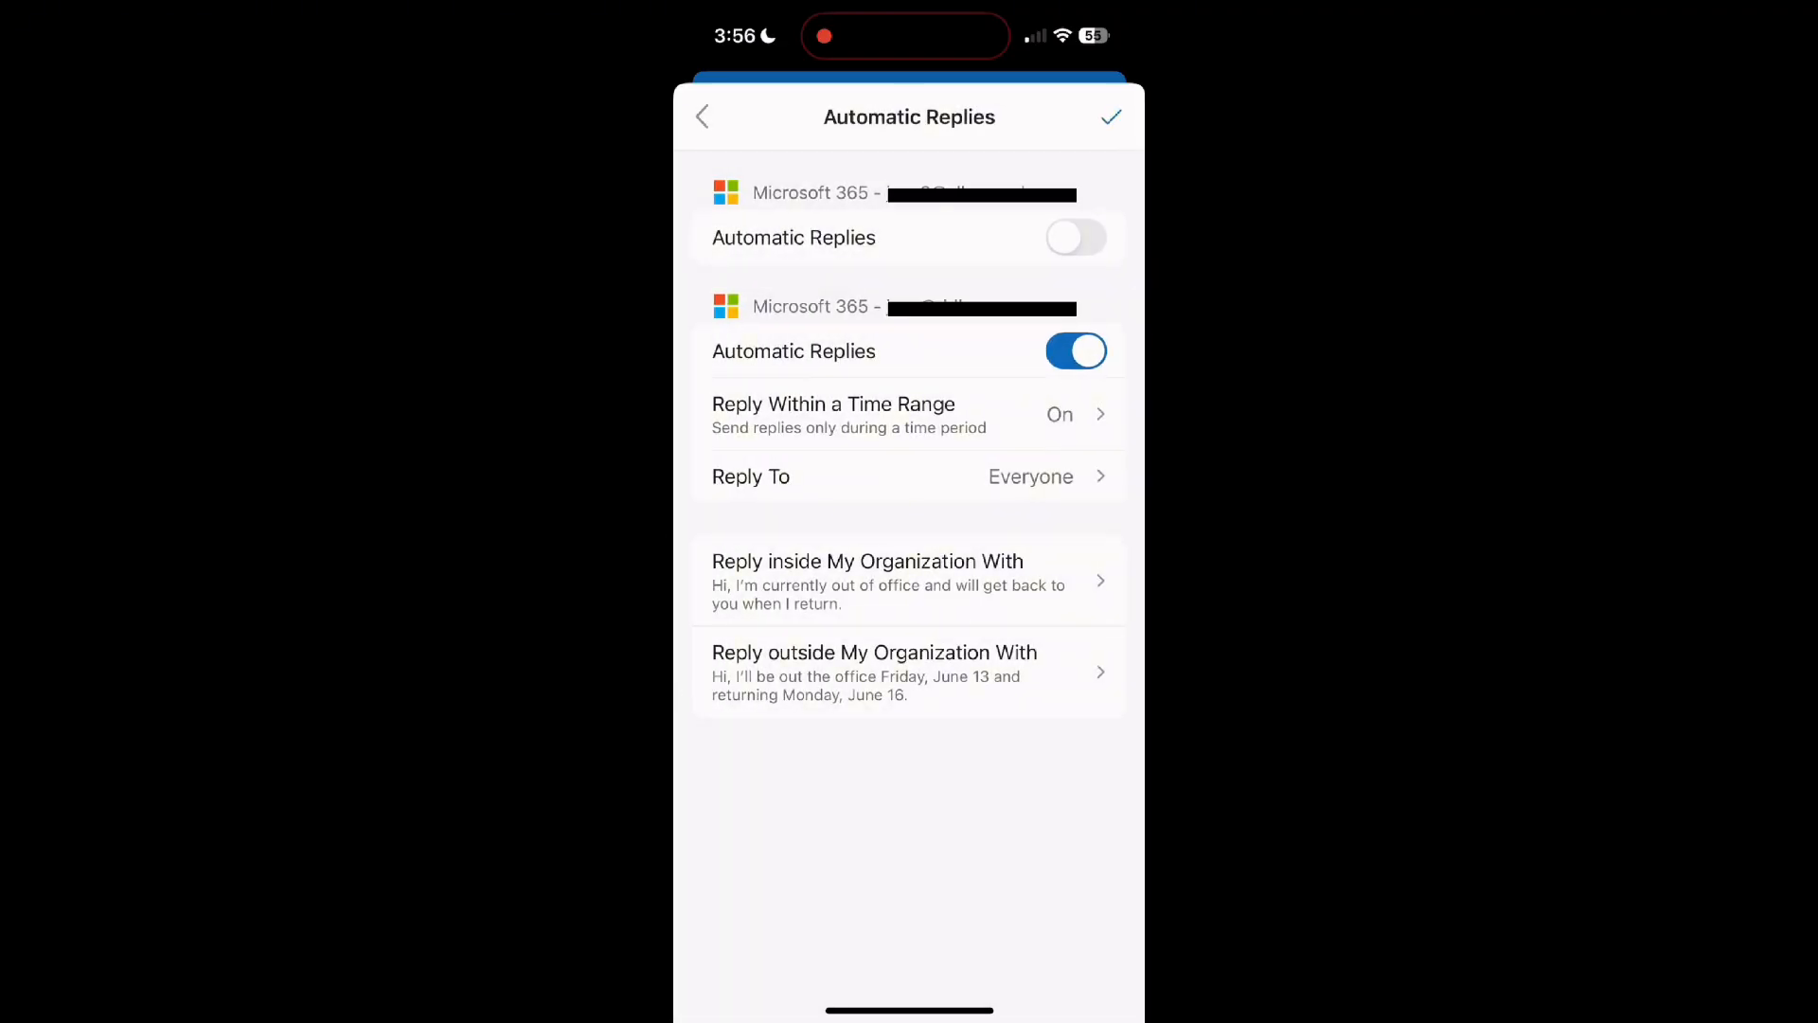
pyautogui.click(867, 580)
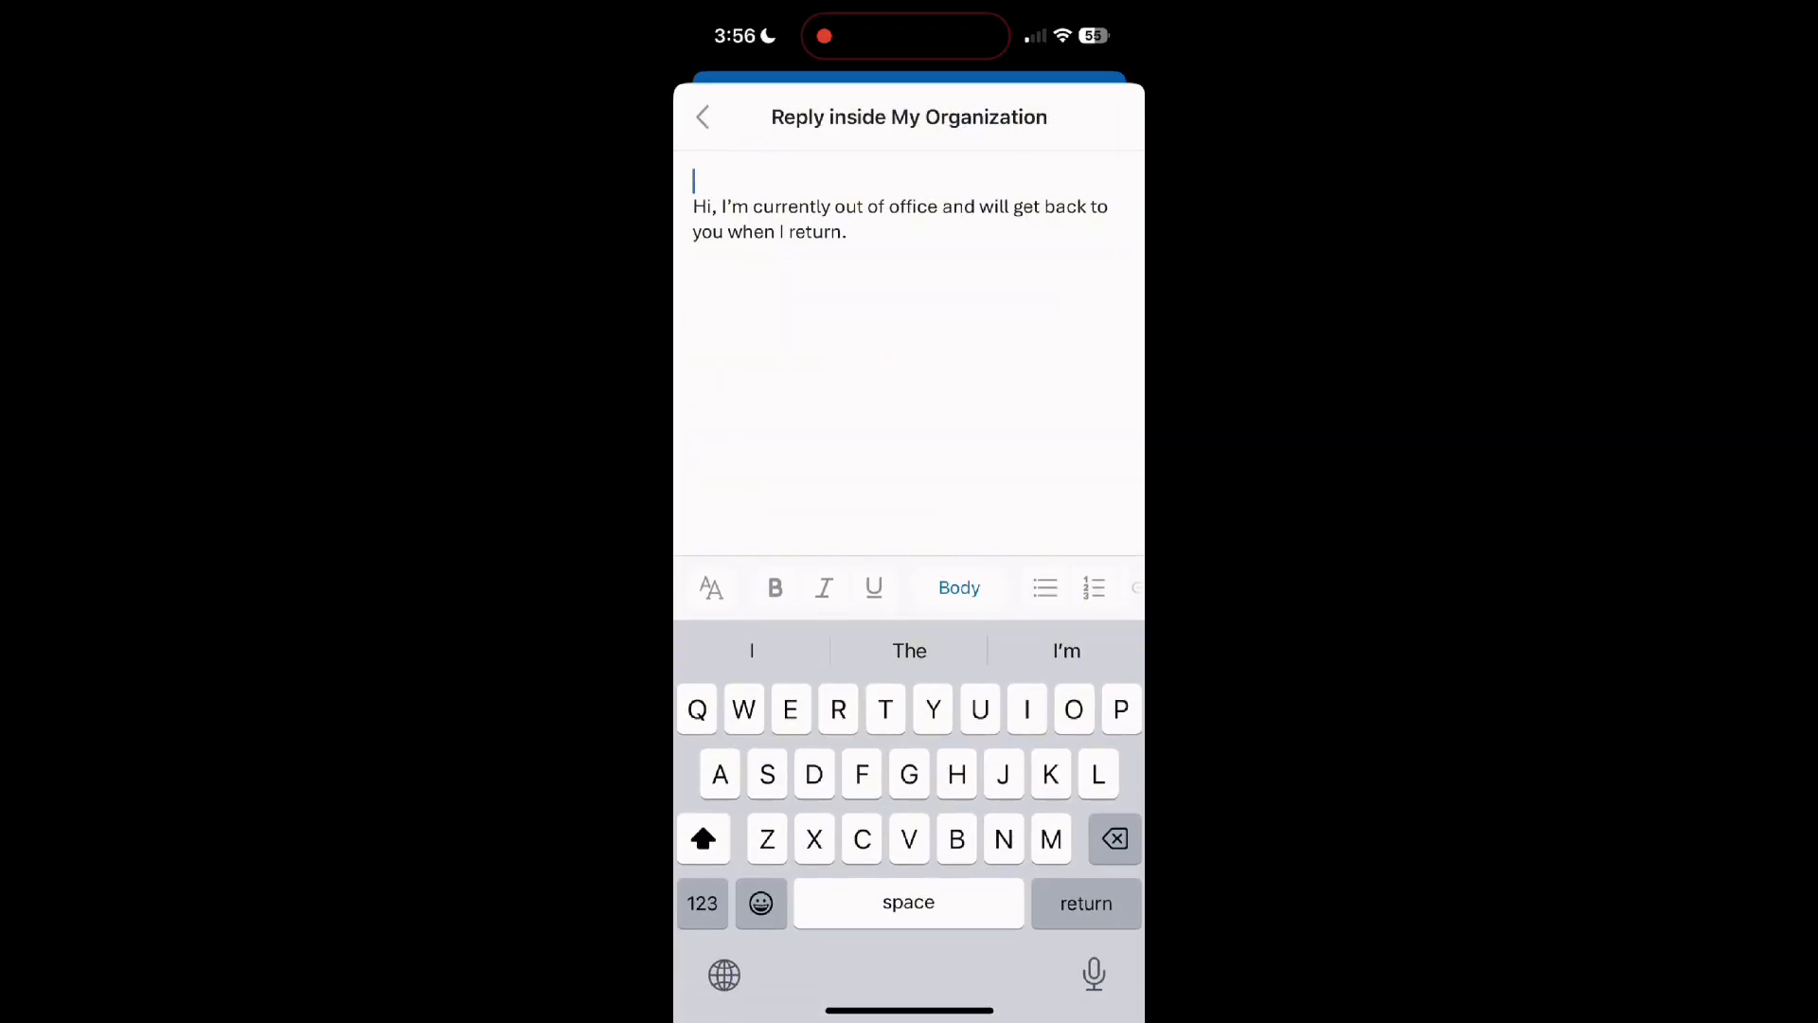
pyautogui.click(702, 116)
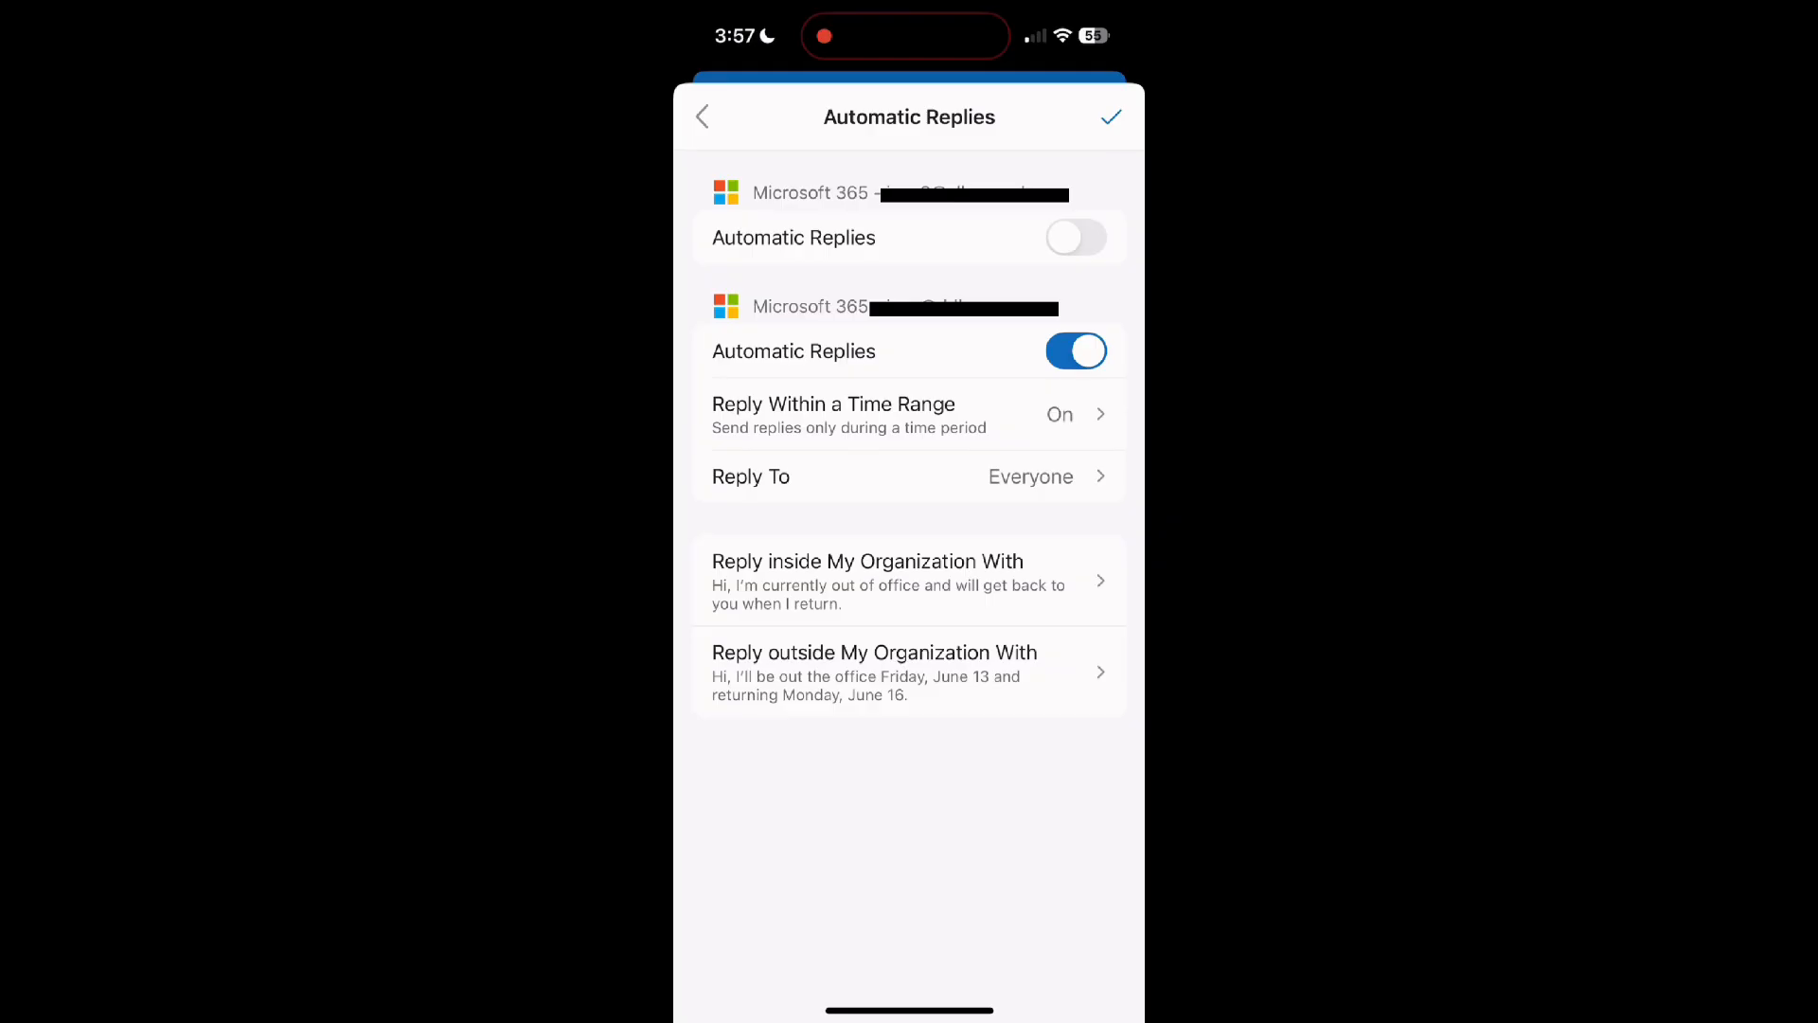
# Save the automatic reply settings so Settings shows Automatic Replies as On
pyautogui.click(701, 116)
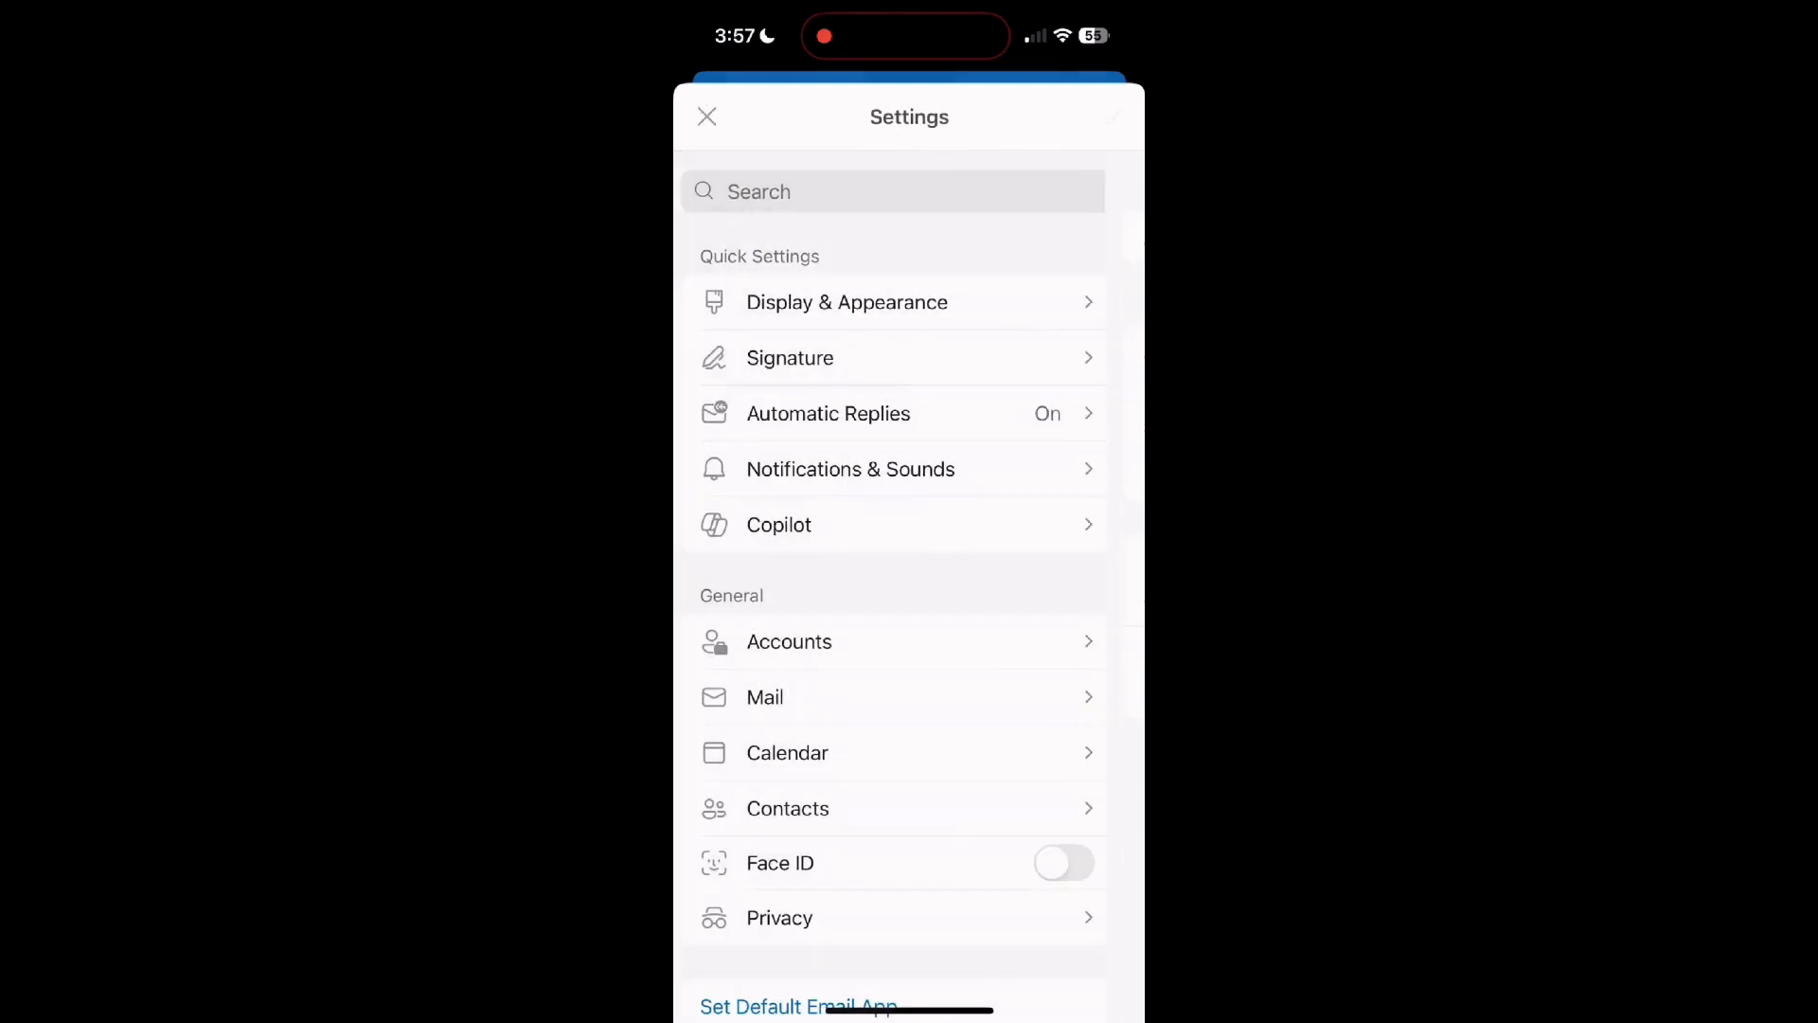